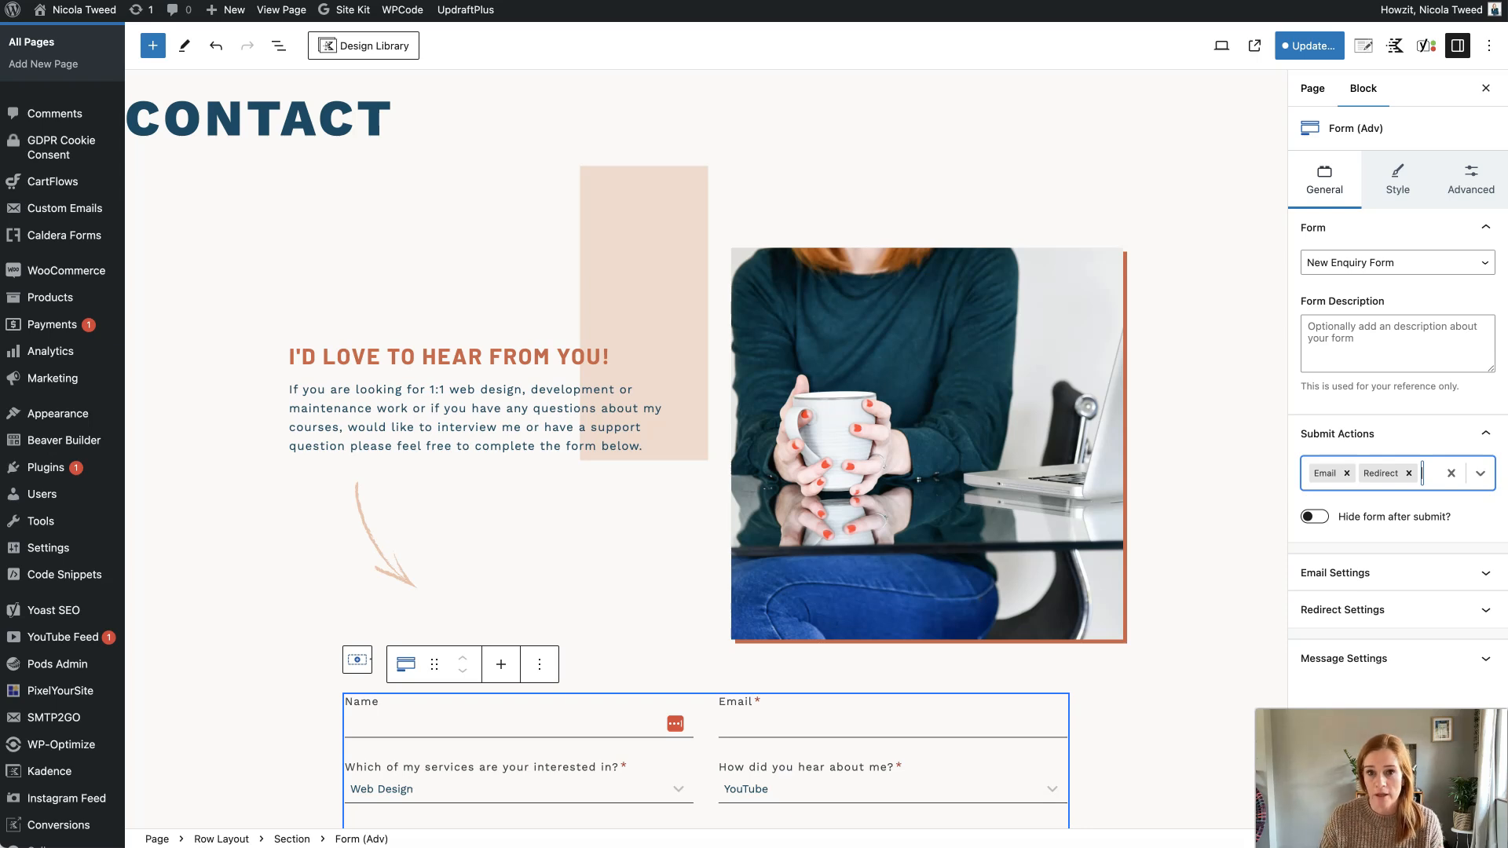
# Add Database Entry as a third submit action on the contact form and update the page.
pyautogui.click(335, 248)
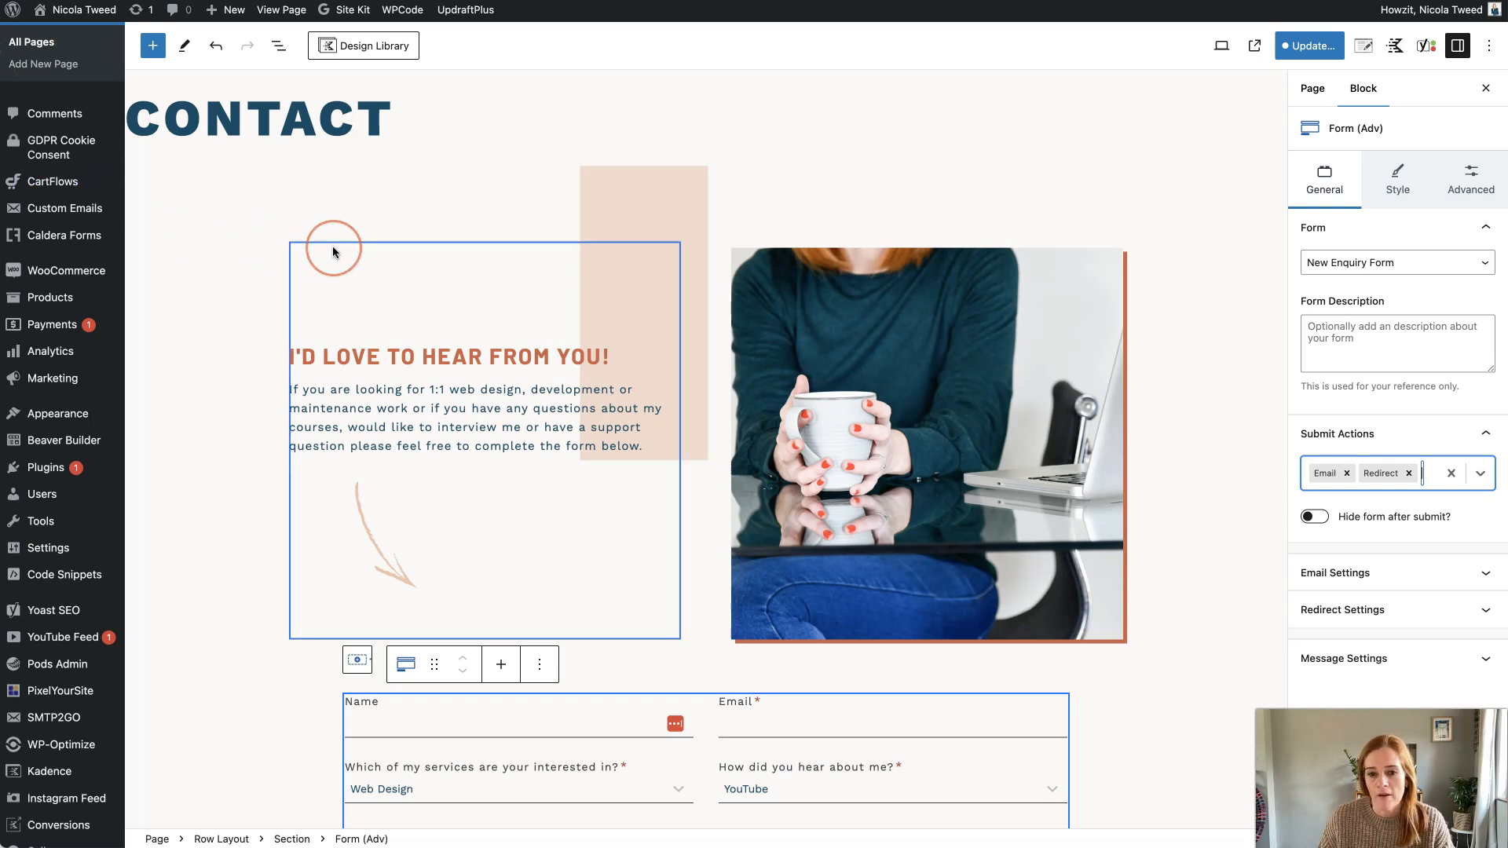
pyautogui.scroll(-3)
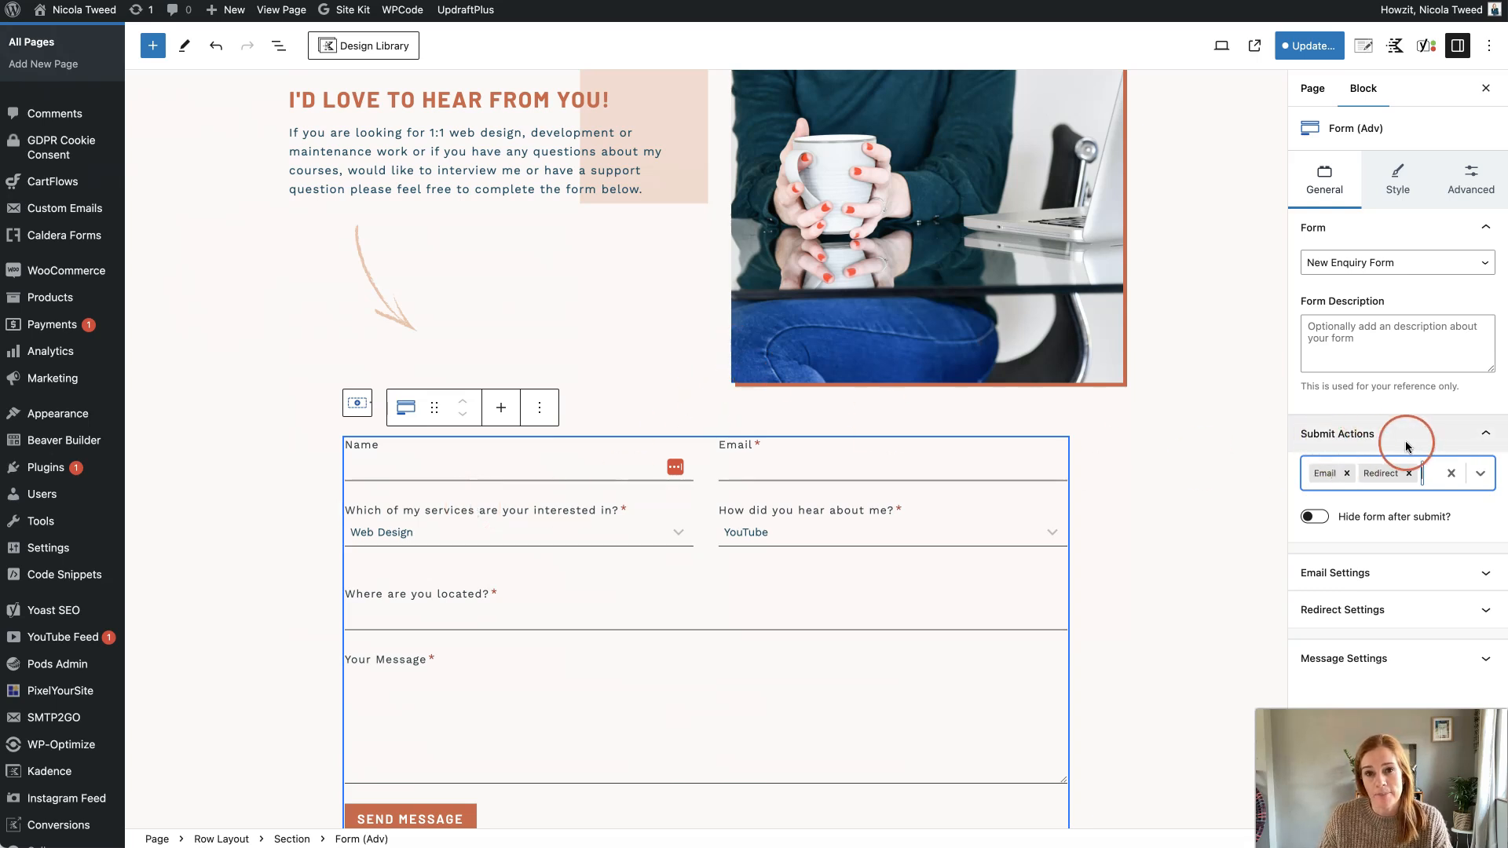
pyautogui.moveTo(1407, 446)
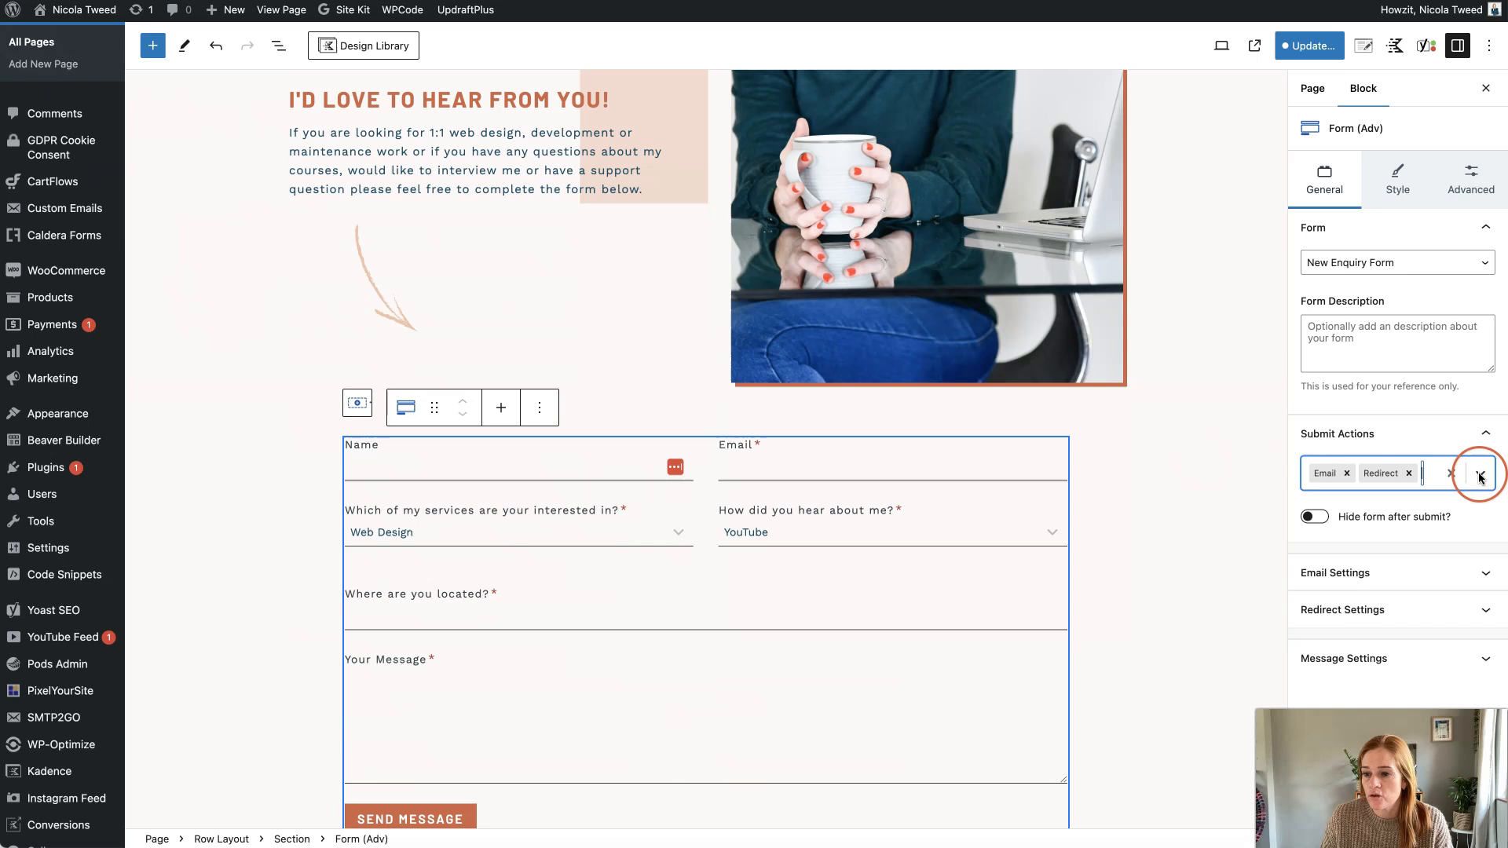
pyautogui.click(1479, 472)
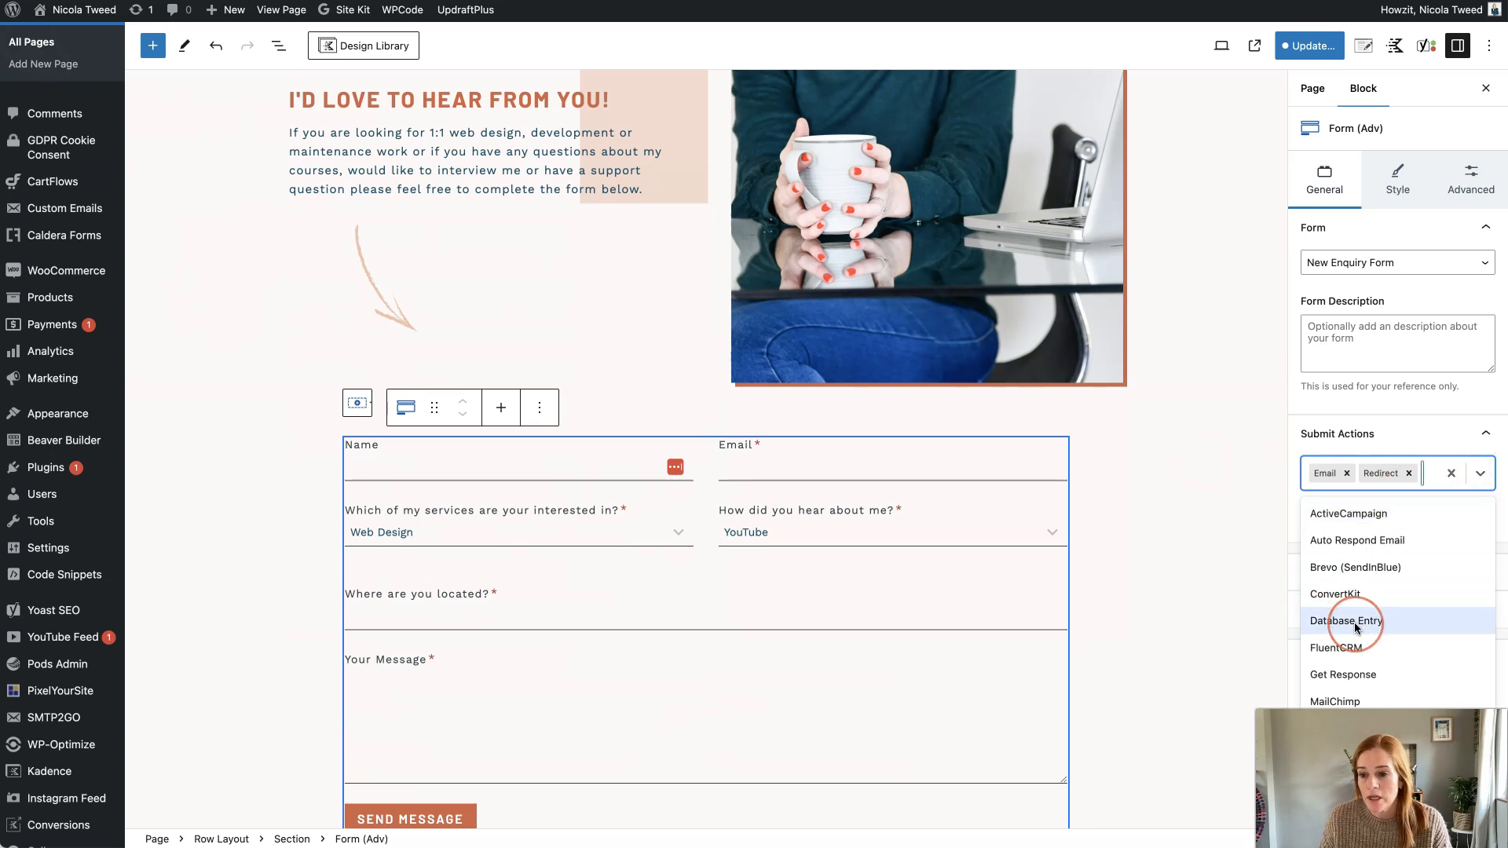
pyautogui.click(1345, 620)
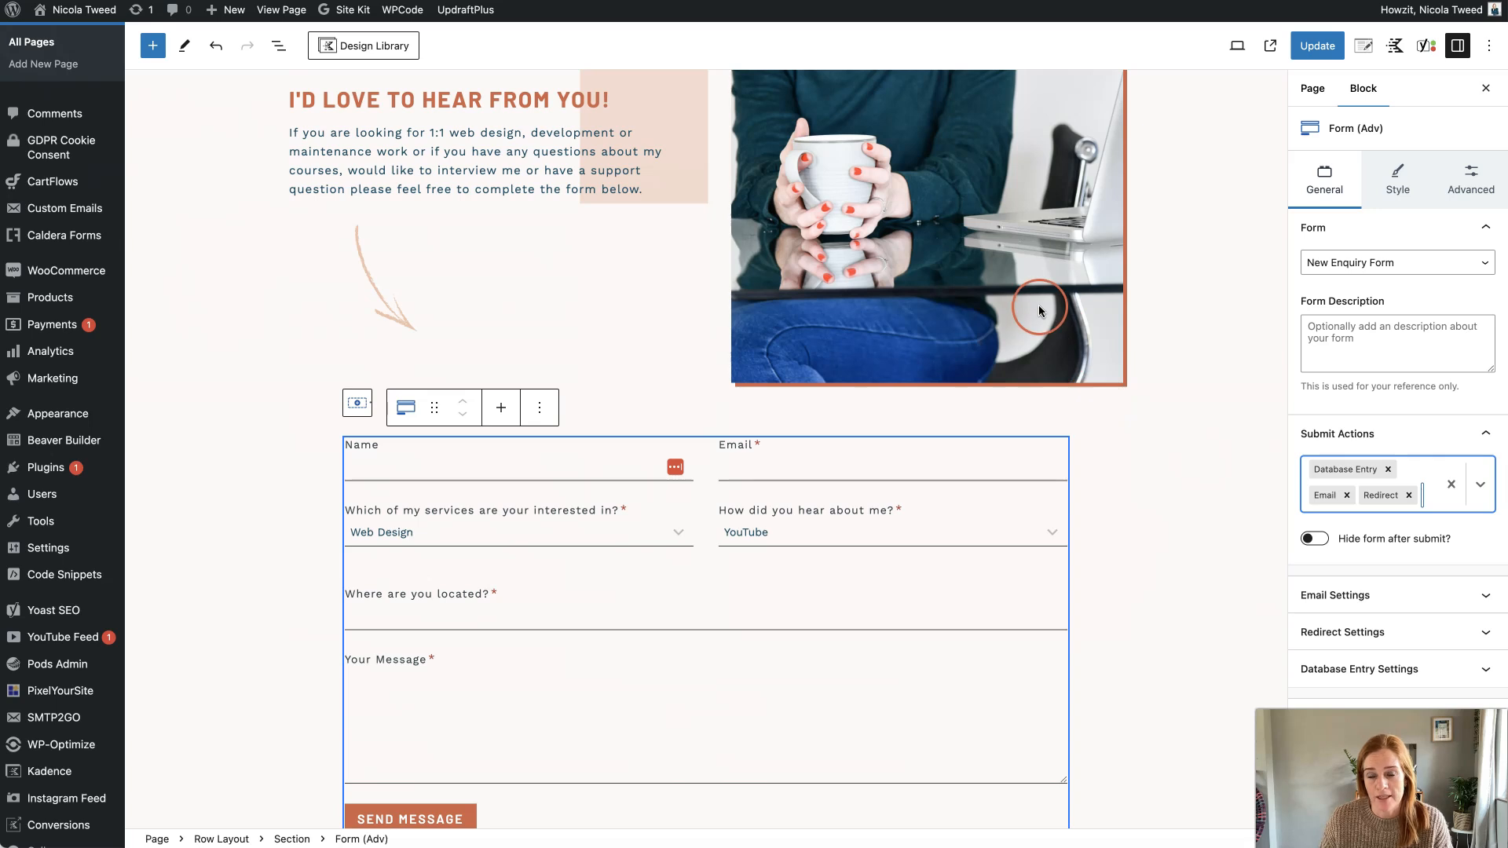
pyautogui.click(1316, 46)
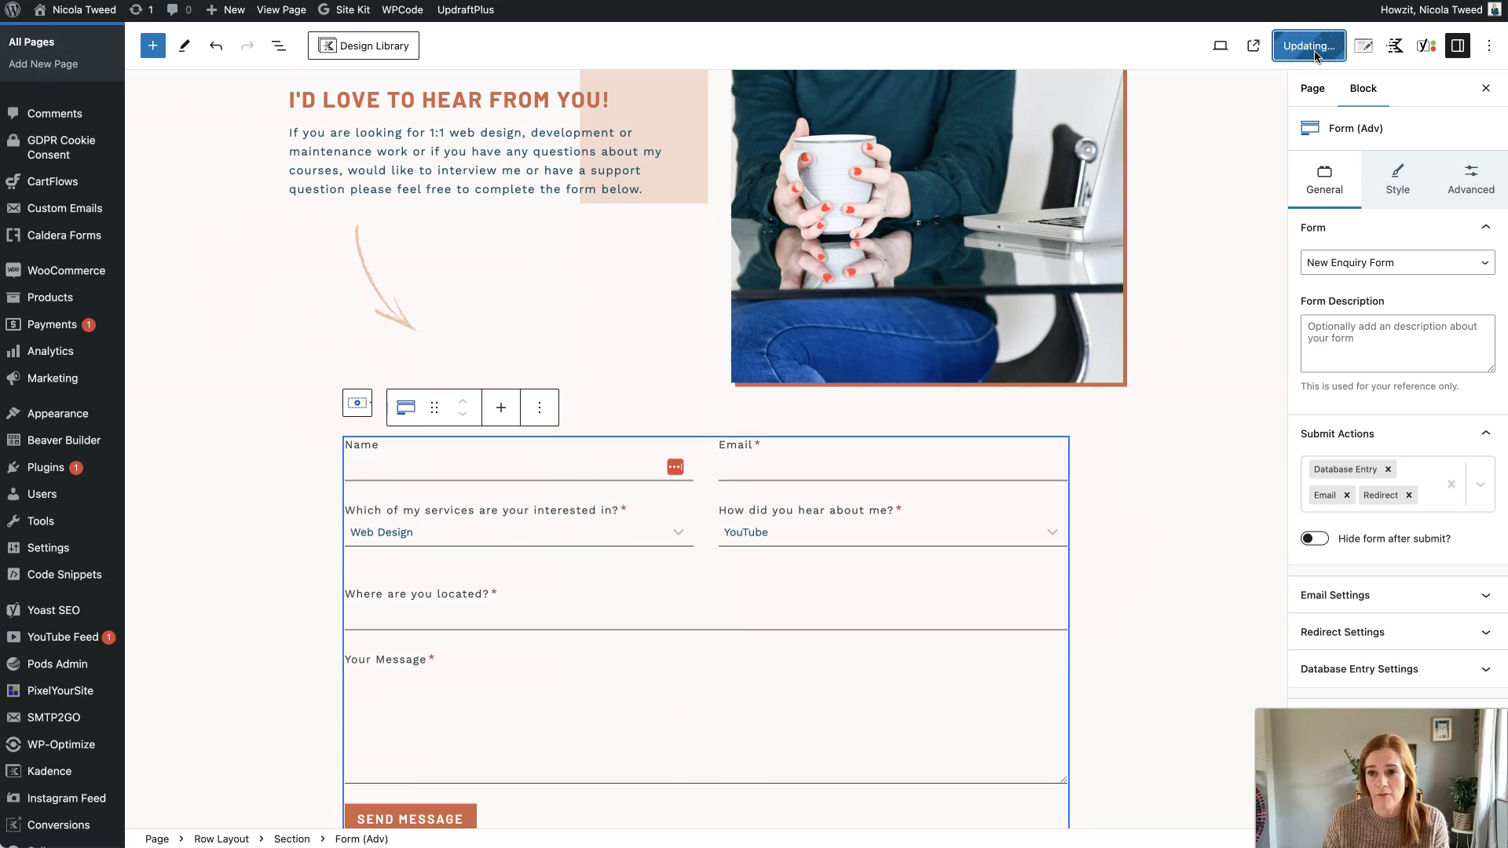
# Finish updating the contact page, then open Kadence's Form Entries list.
pyautogui.click(1307, 46)
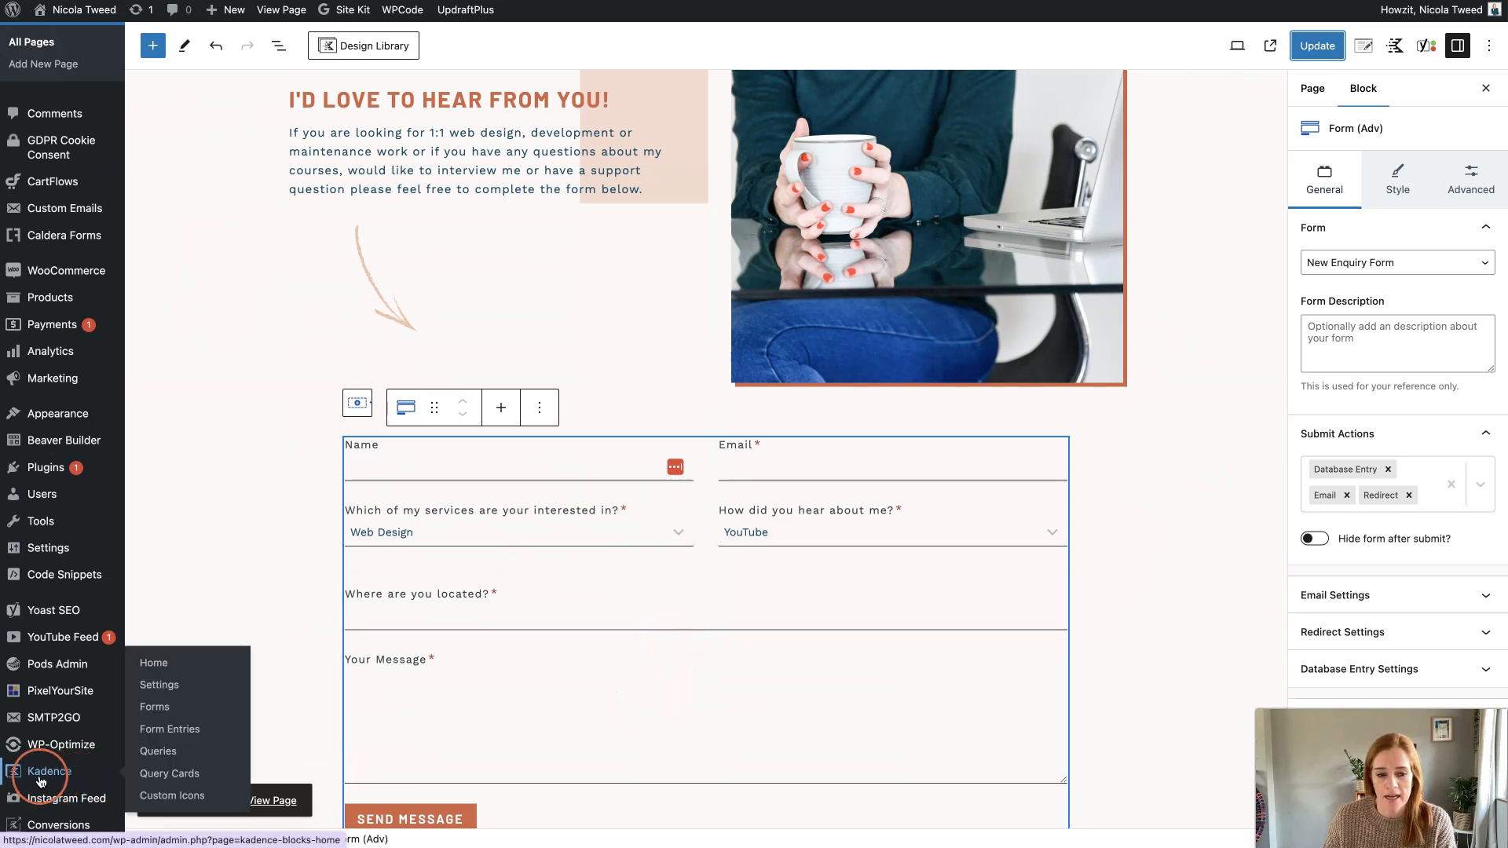
pyautogui.click(170, 729)
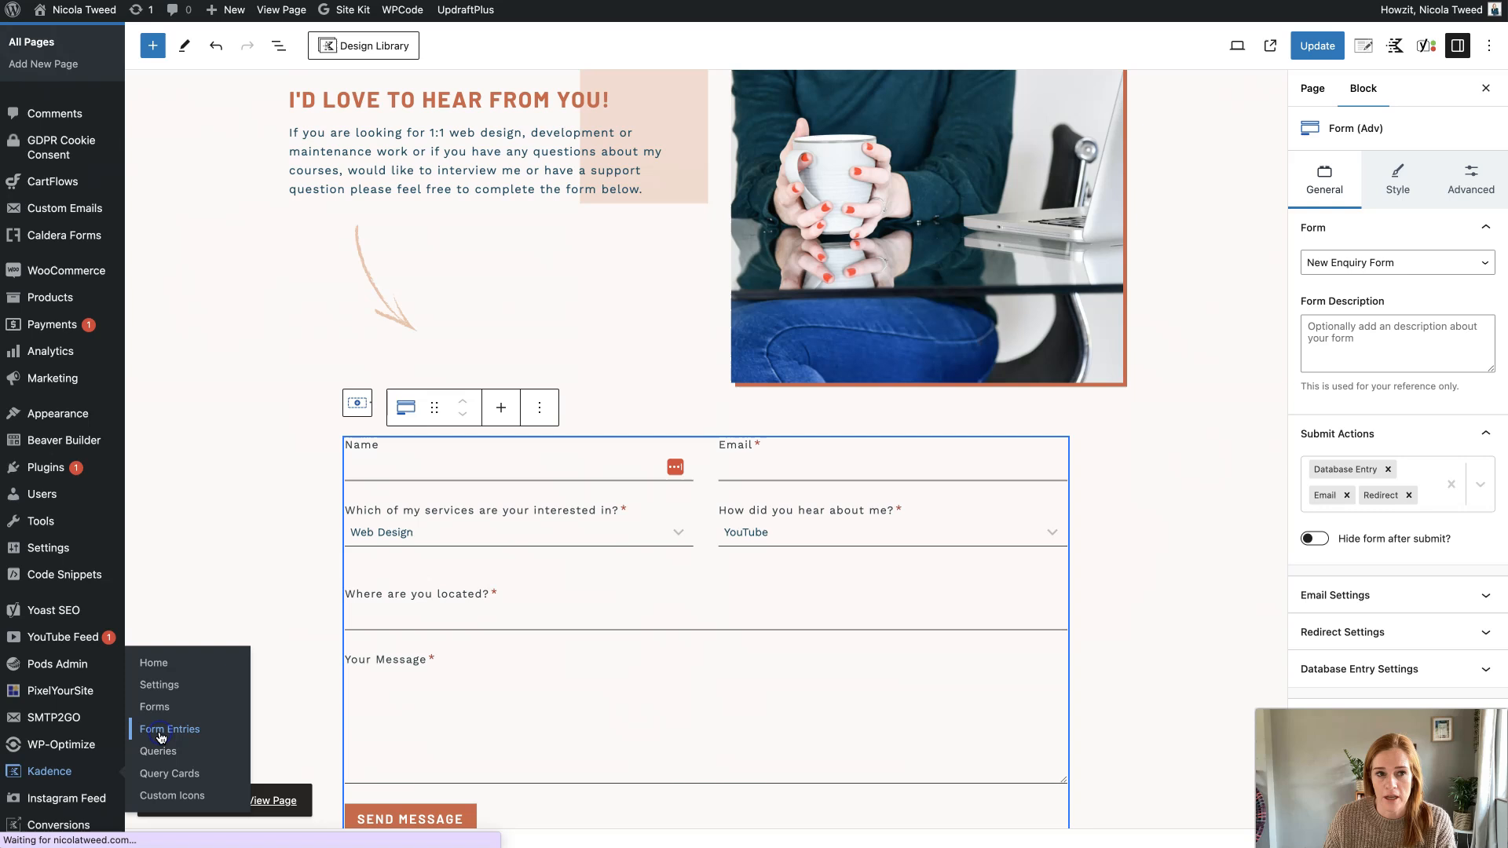
pyautogui.click(169, 729)
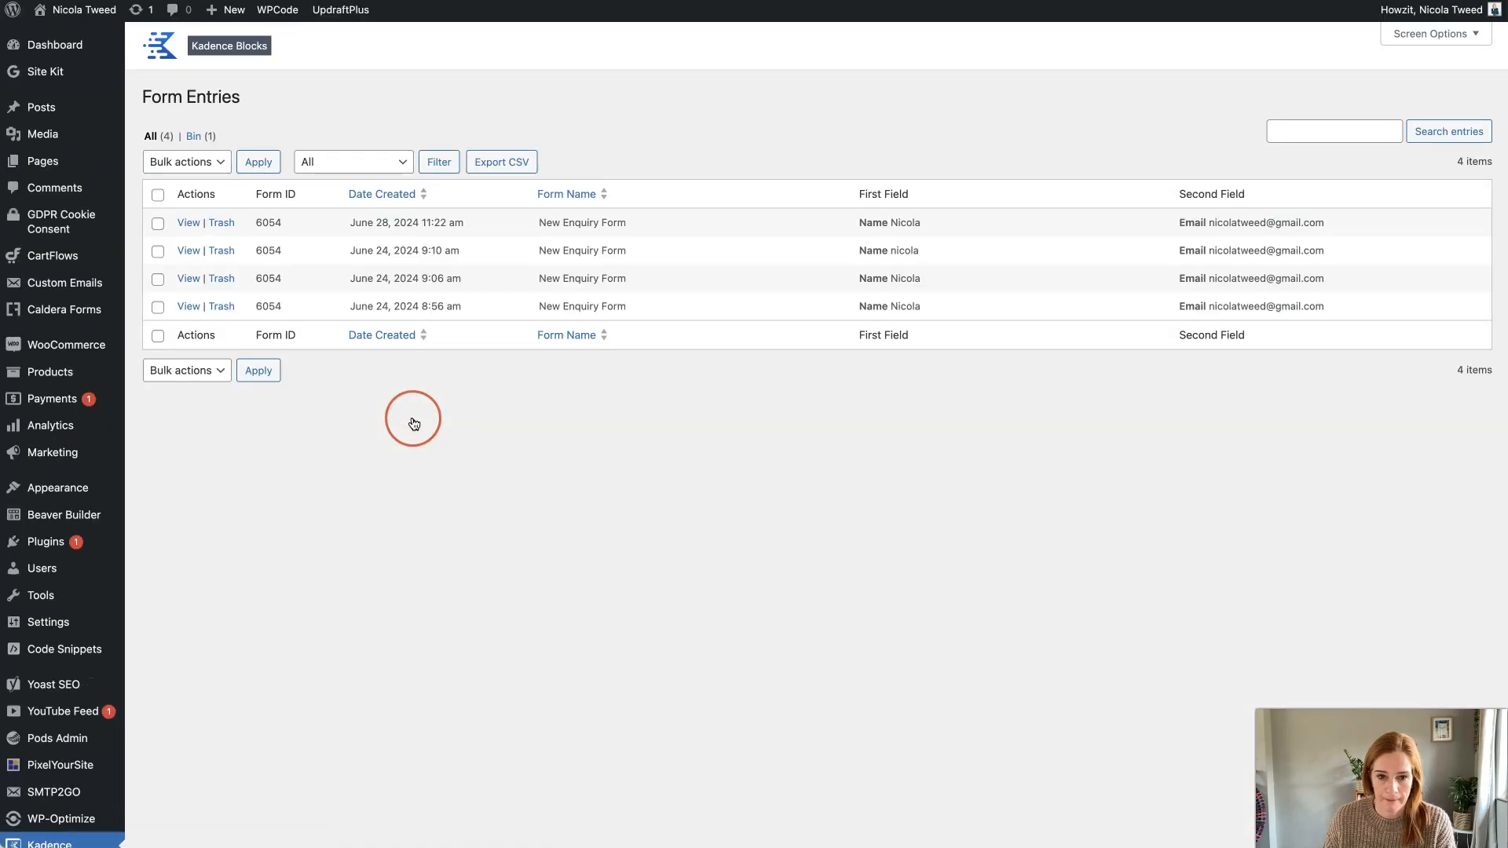
pyautogui.moveTo(269, 107)
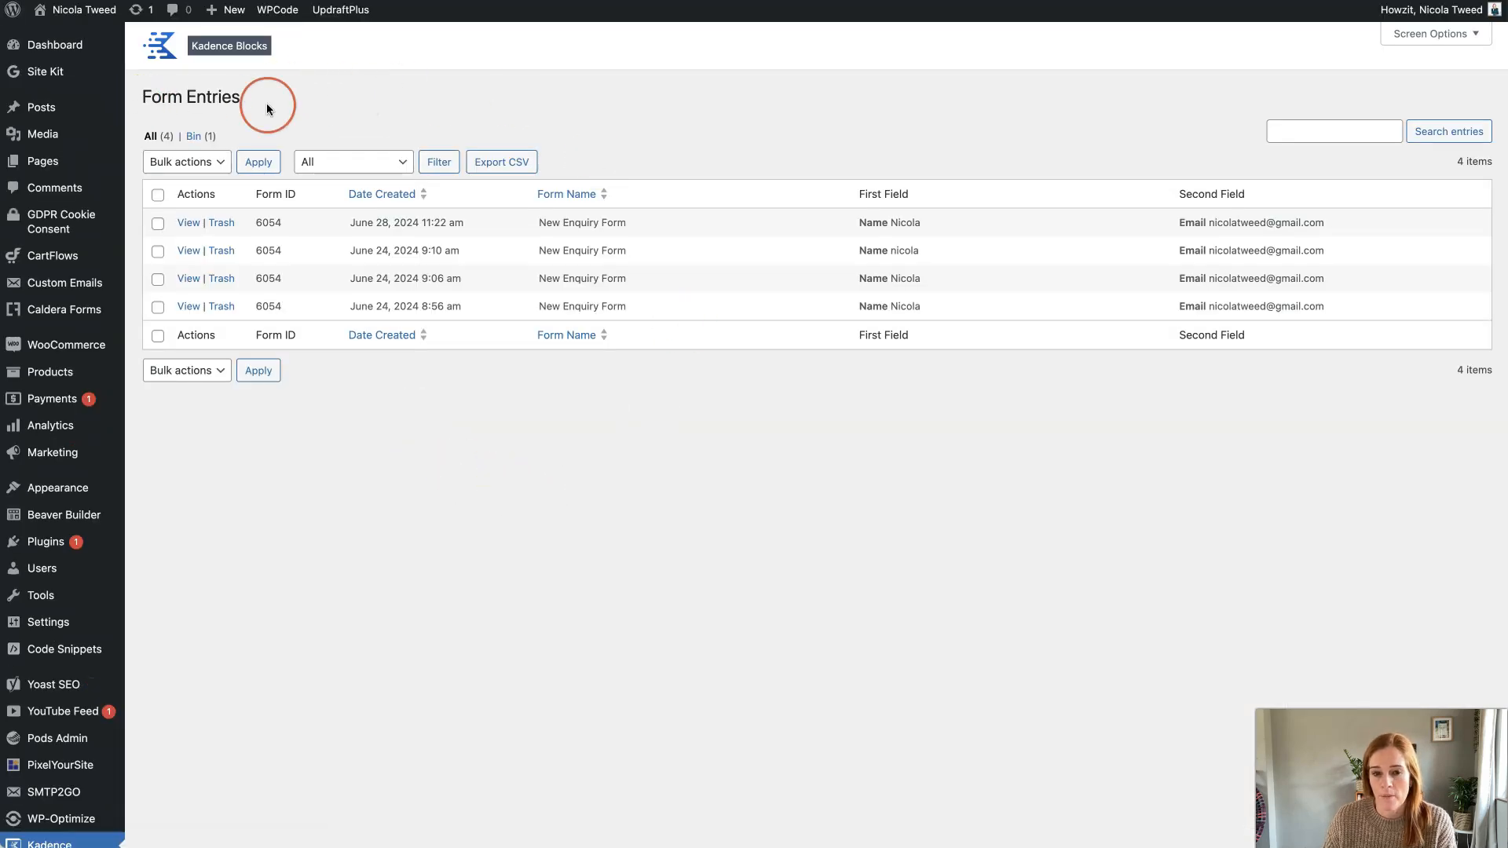
pyautogui.moveTo(952, 331)
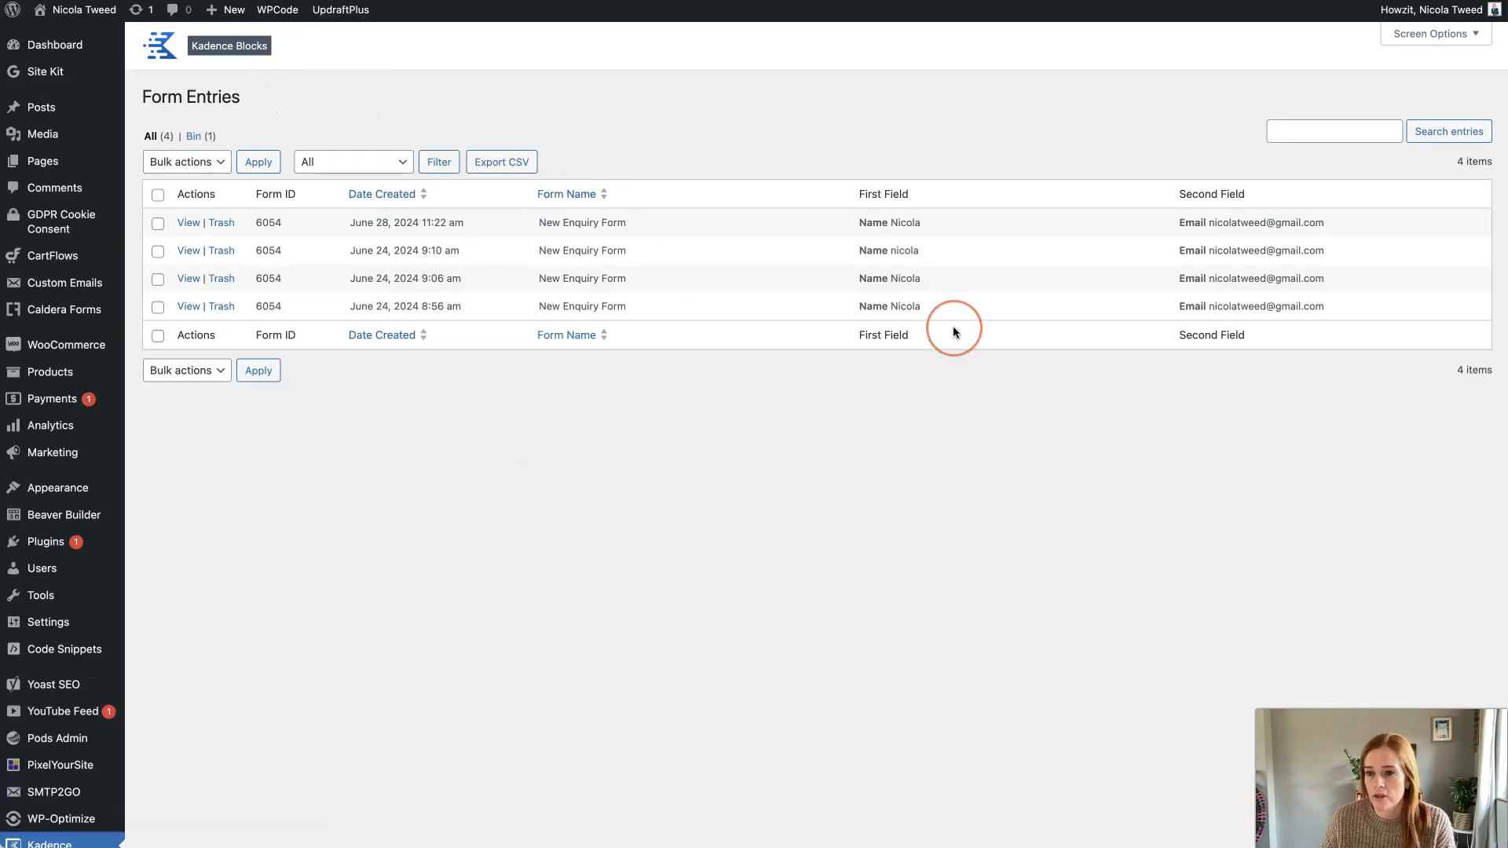
pyautogui.moveTo(954, 333)
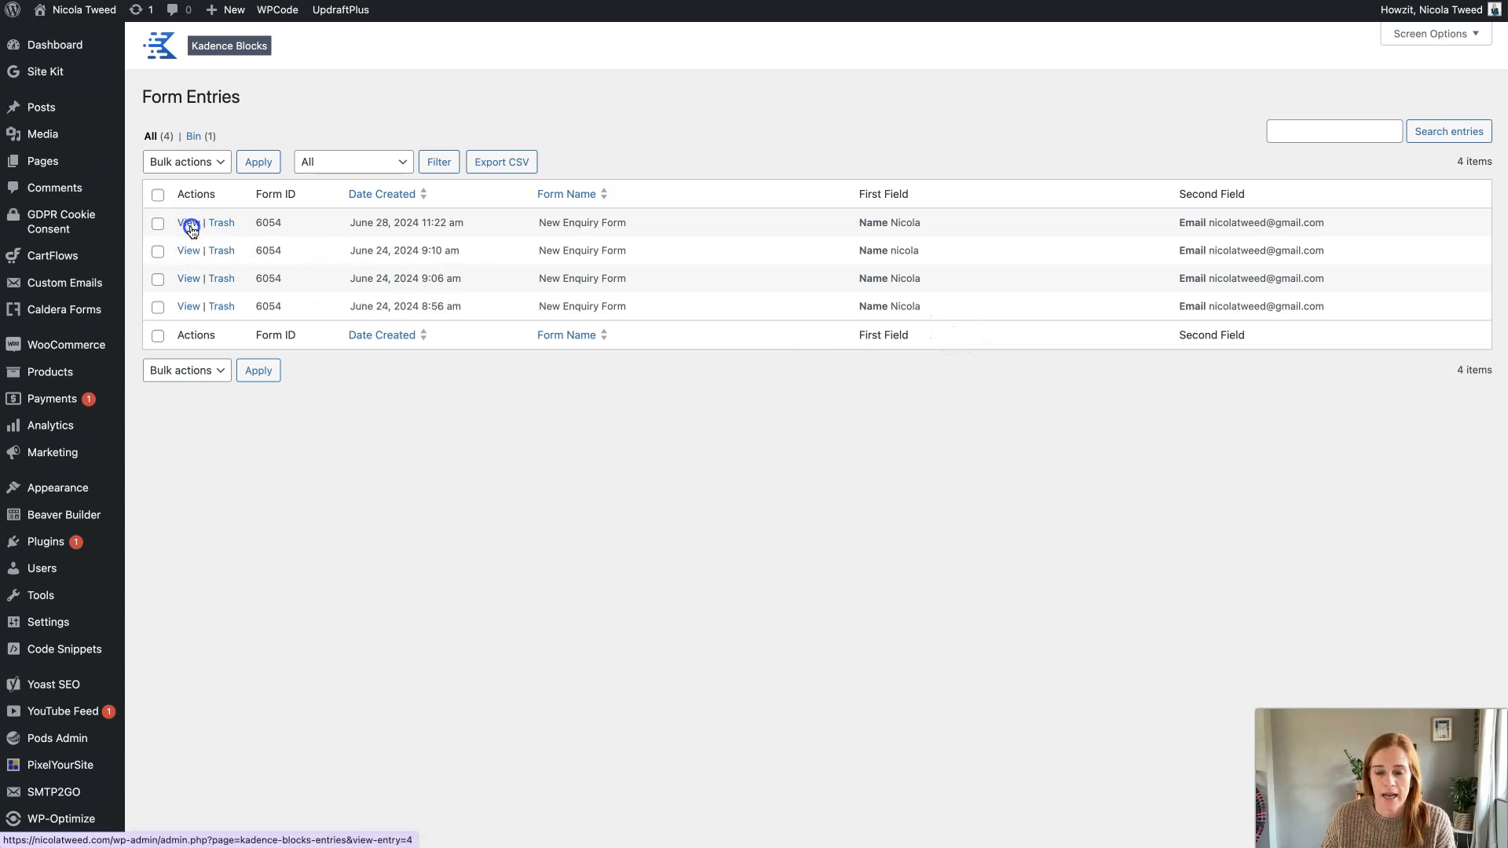
# View the June 28, 2024 New Enquiry Form entry (#4).
pyautogui.click(188, 222)
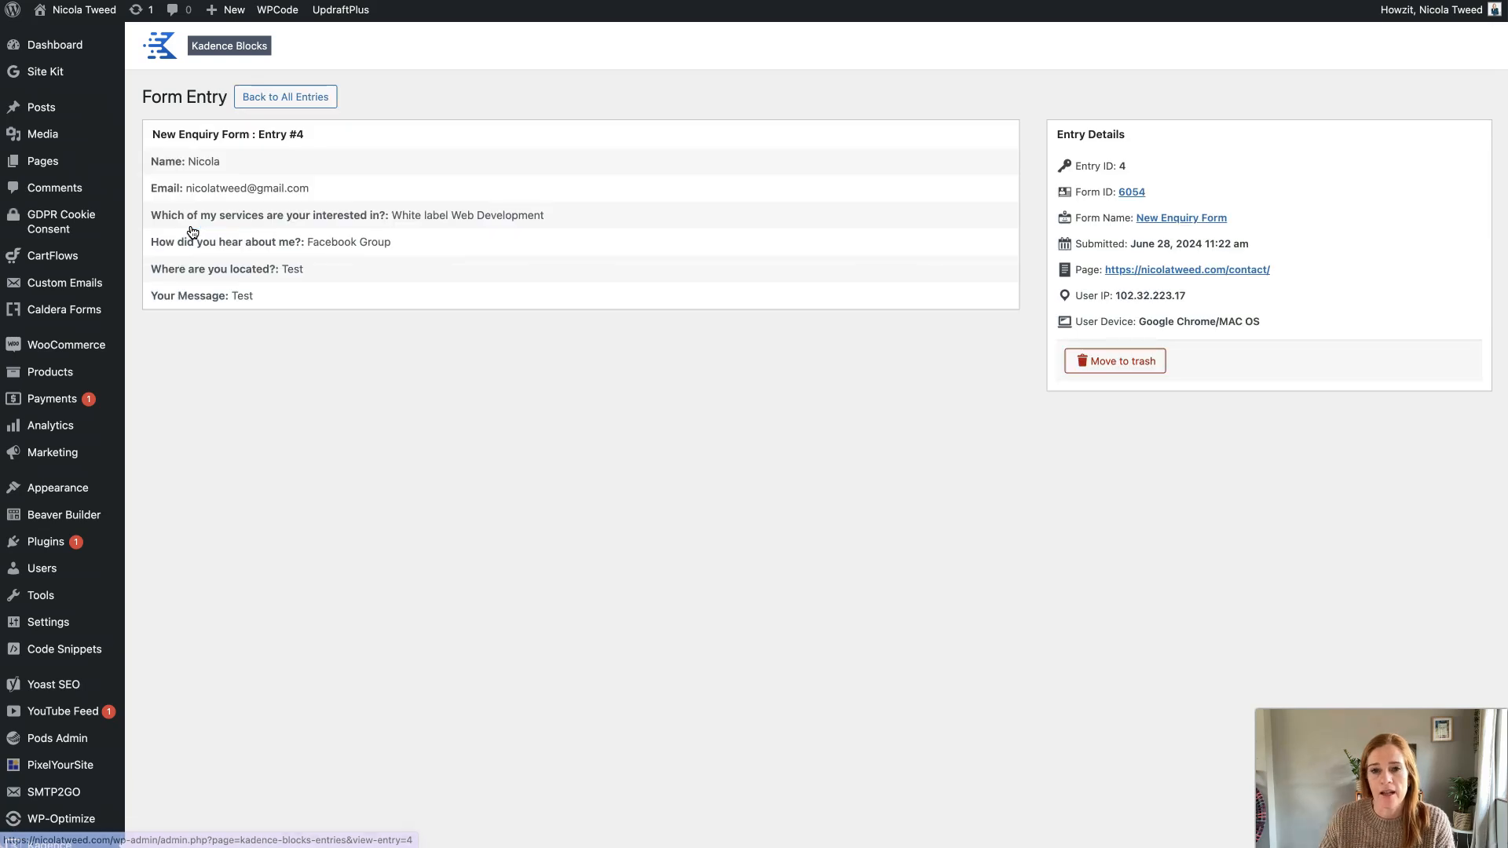